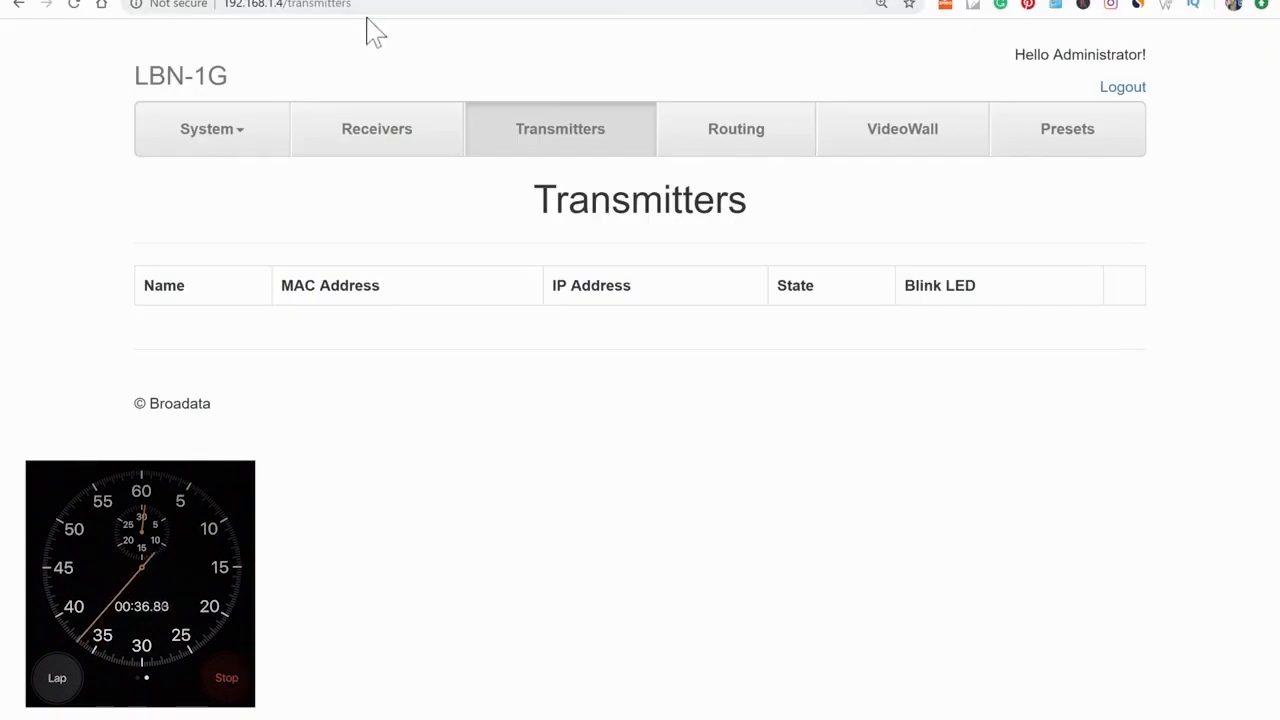
mouse_move(558, 135)
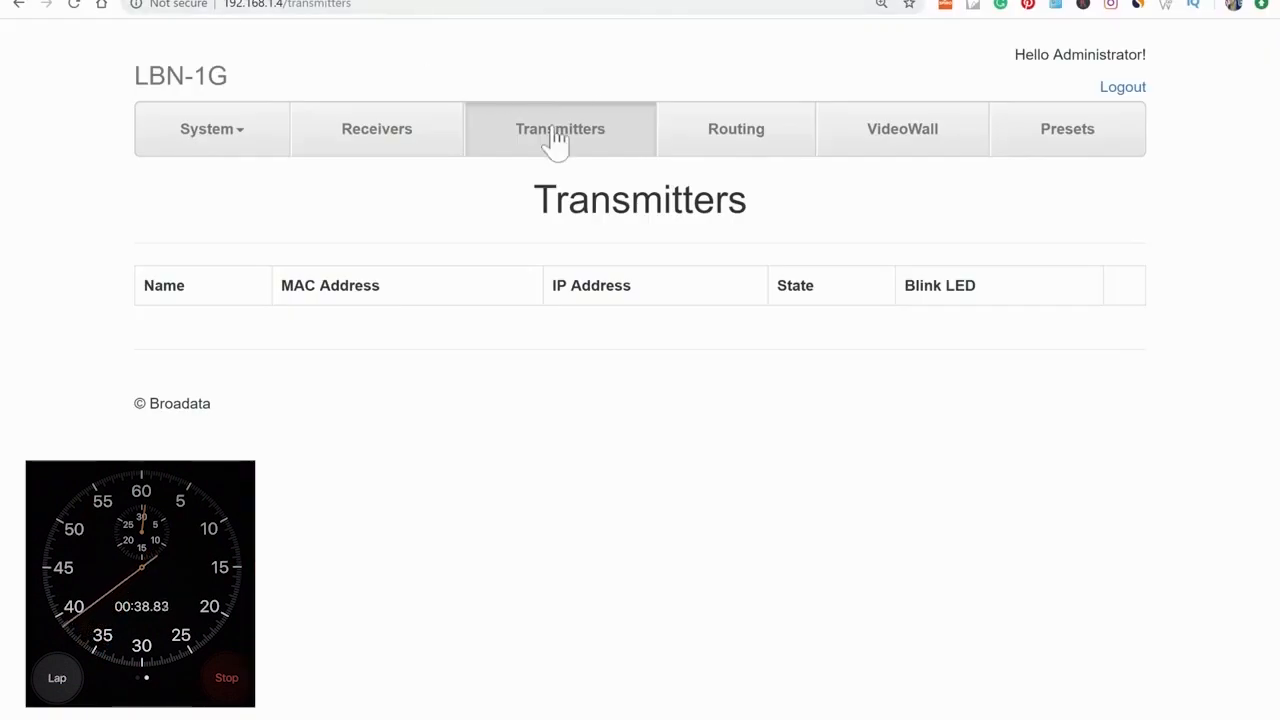
mouse_move(398, 140)
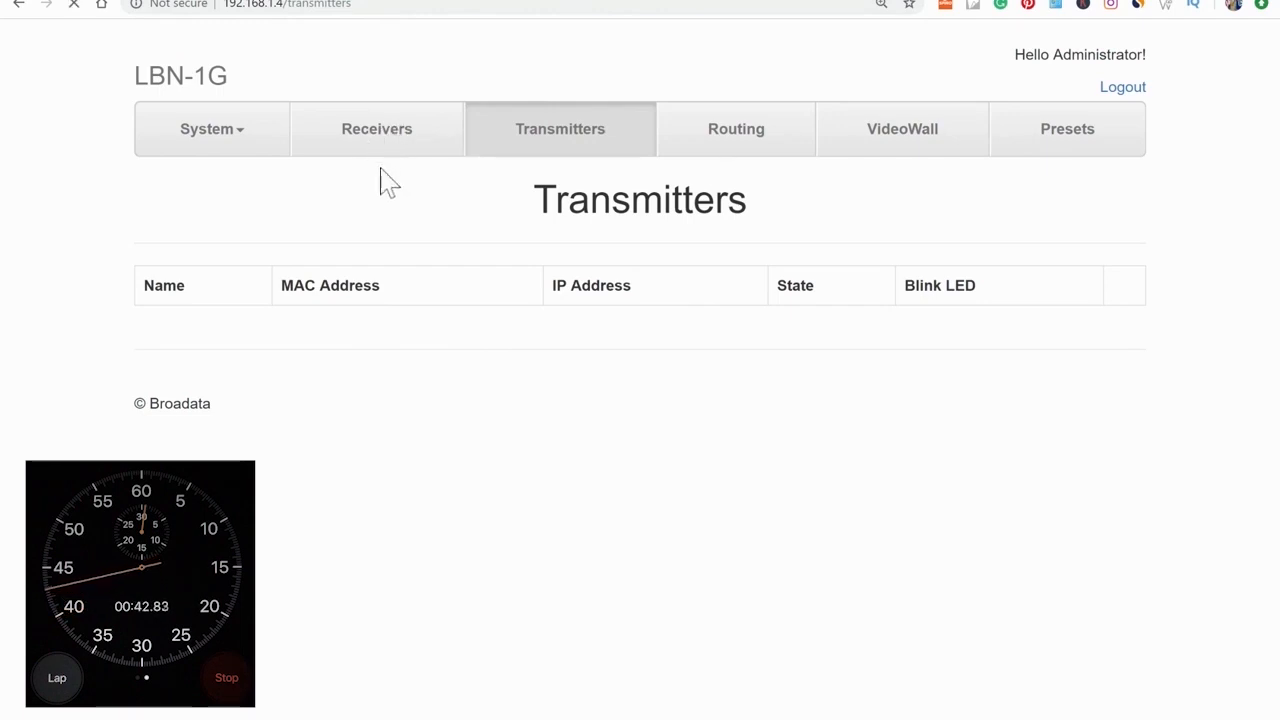
Check the three receivers, then return to the Quantum_980 and Josh_Laptop transmitters list.
left_click(377, 128)
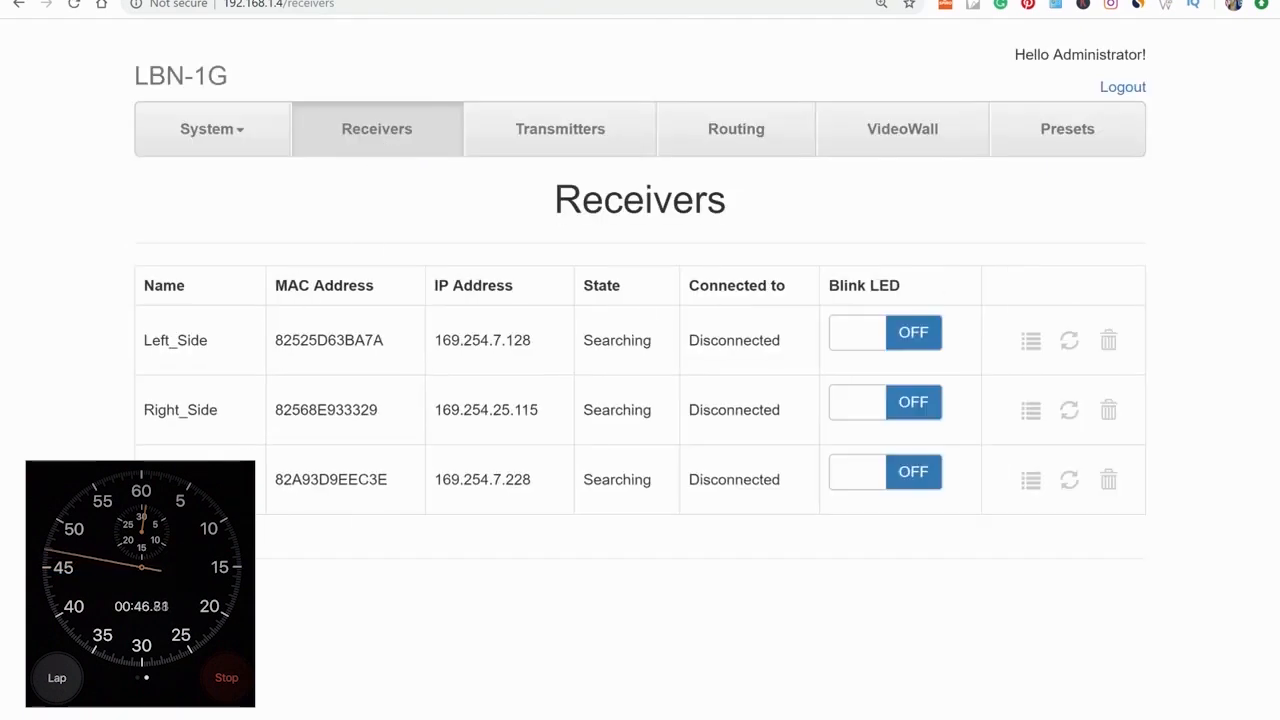
mouse_move(525, 155)
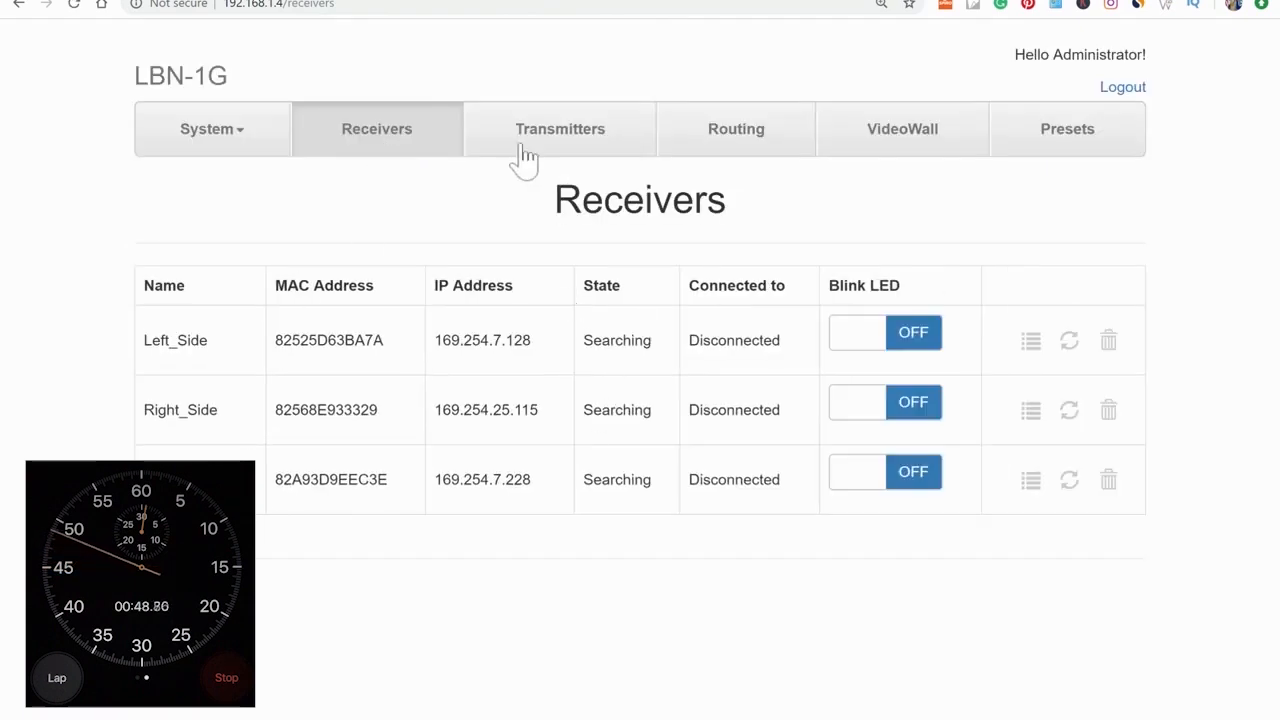
left_click(560, 128)
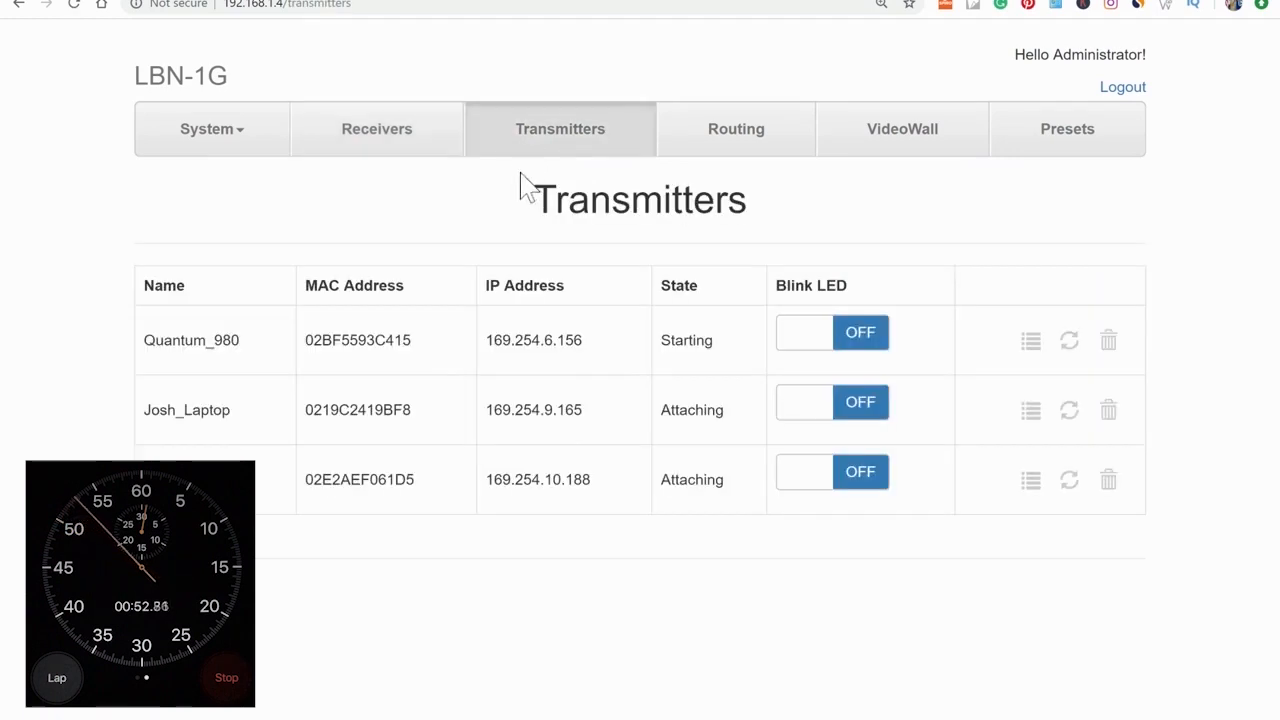
mouse_move(507, 196)
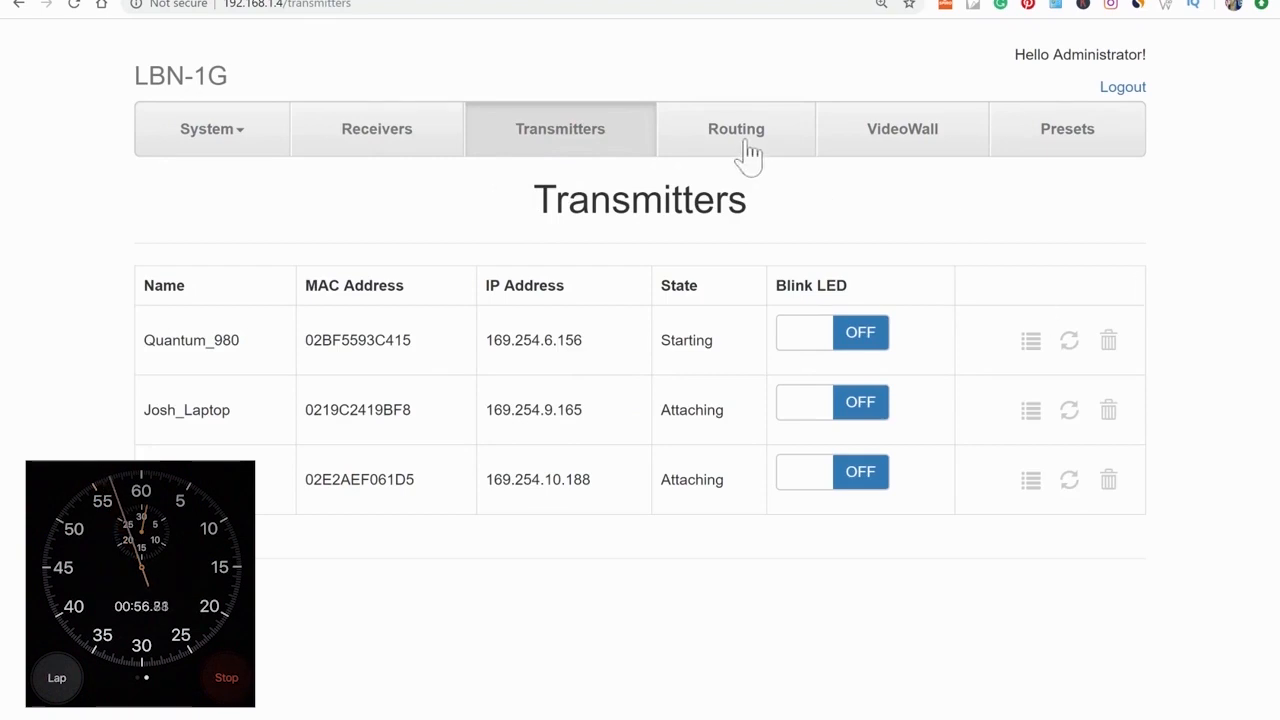
Check the empty three-by-three routing grid, then return to the transmitters list.
left_click(736, 128)
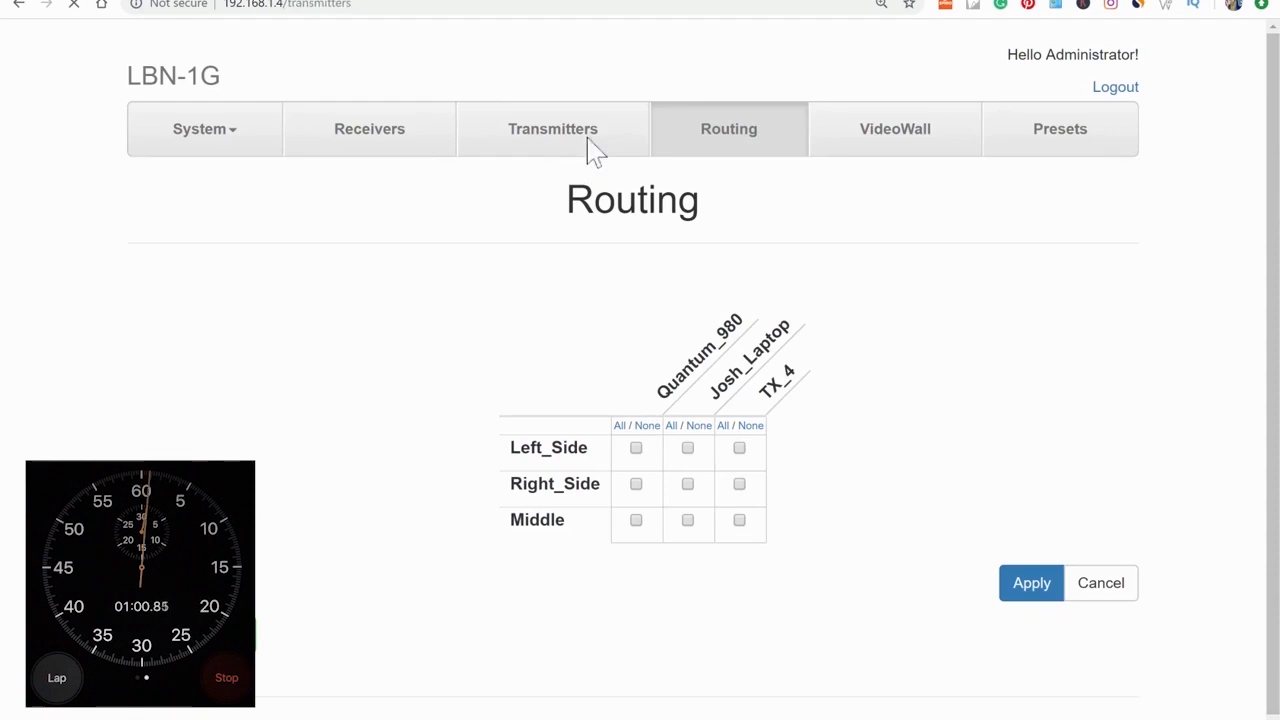
left_click(560, 128)
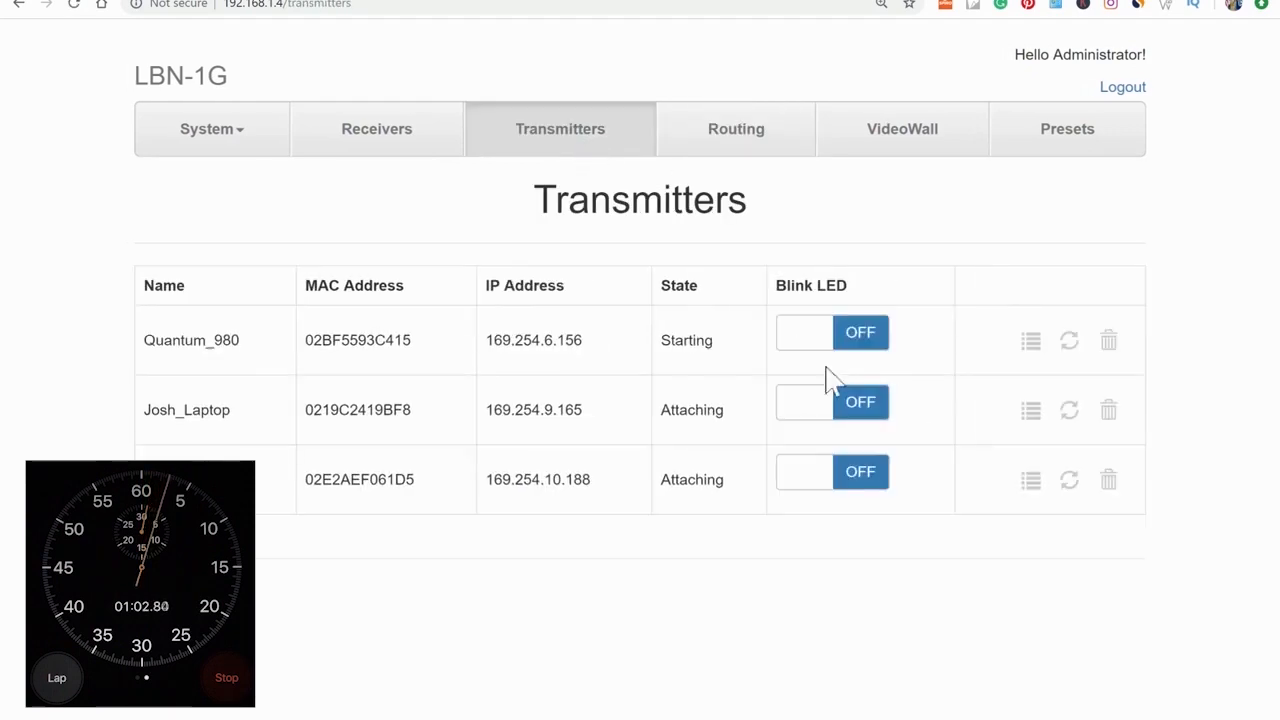
mouse_move(822, 345)
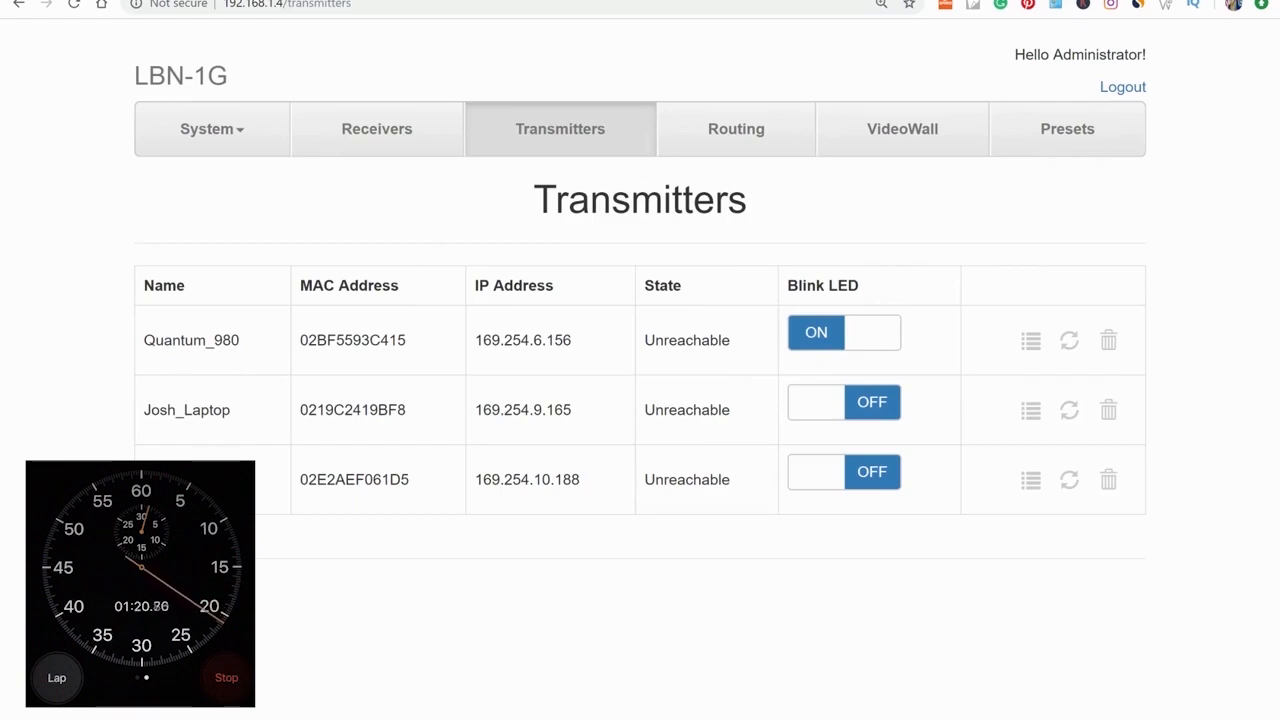
Switch Quantum_980's Blink LED setting to OFF.
left_click(871, 332)
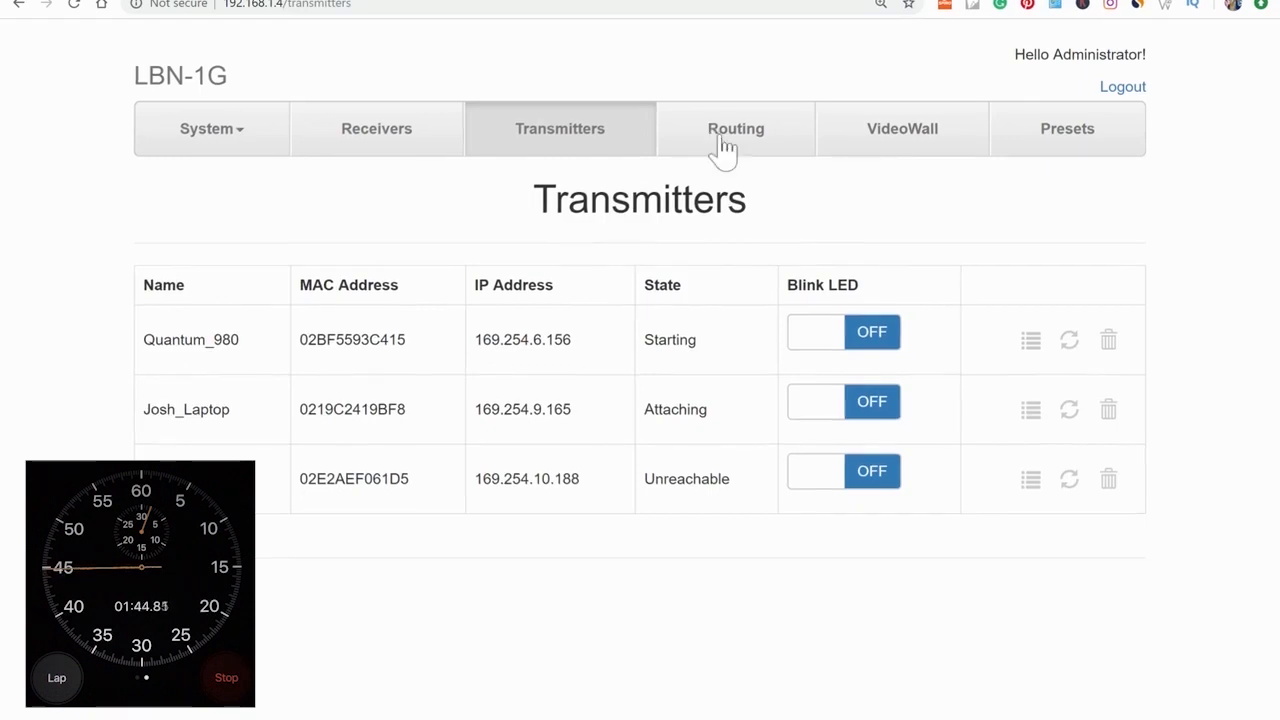
Route Josh_Laptop to all three receivers (Left_Side, Right_Side, Middle) and apply.
left_click(735, 128)
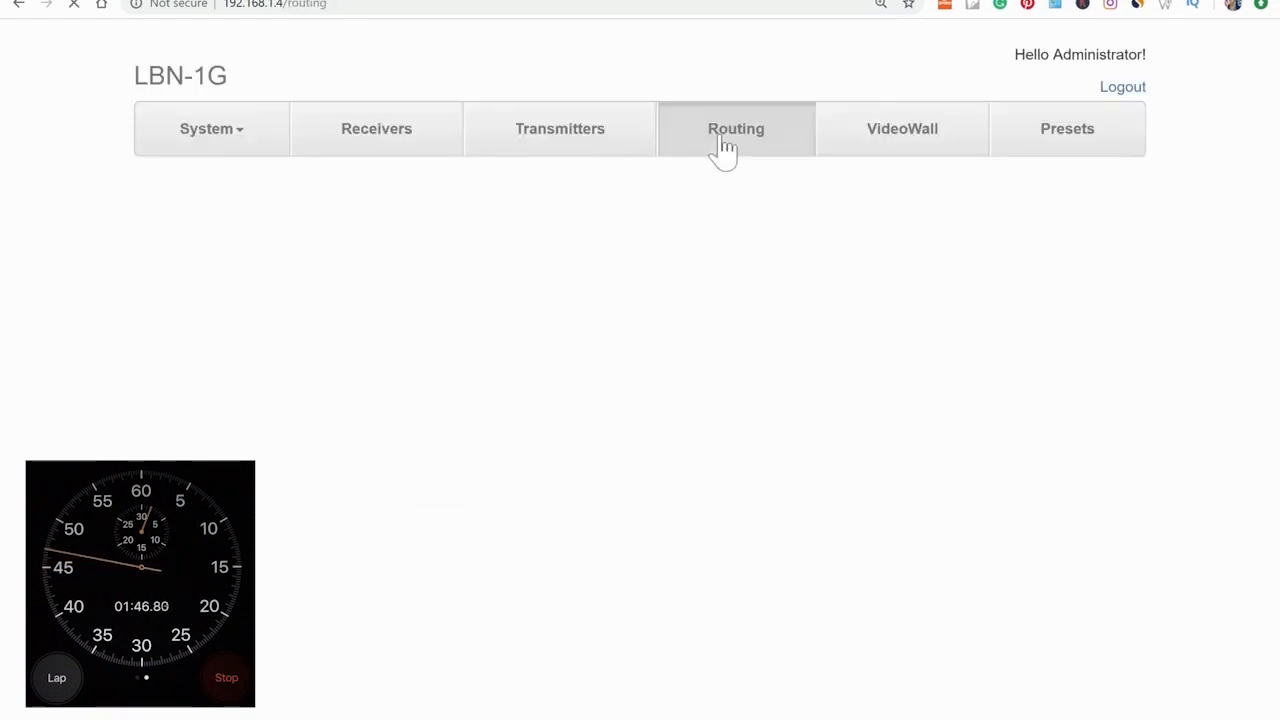
left_click(735, 128)
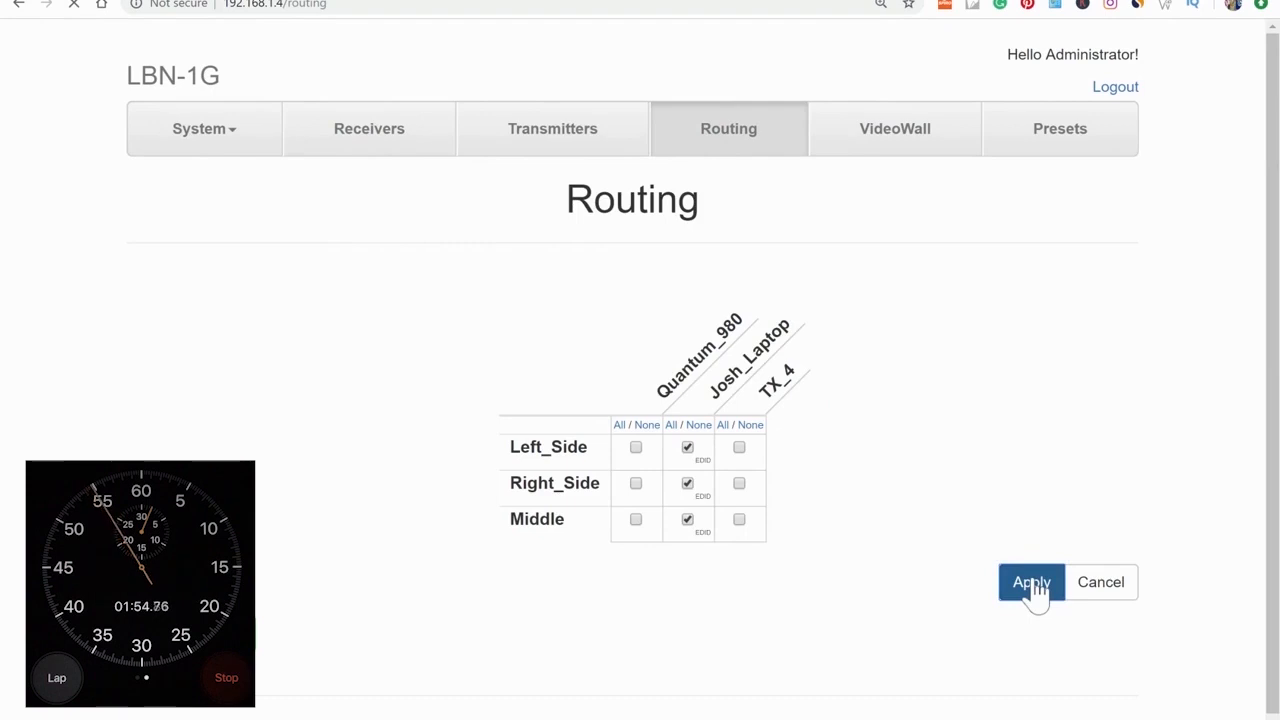
left_click(1031, 582)
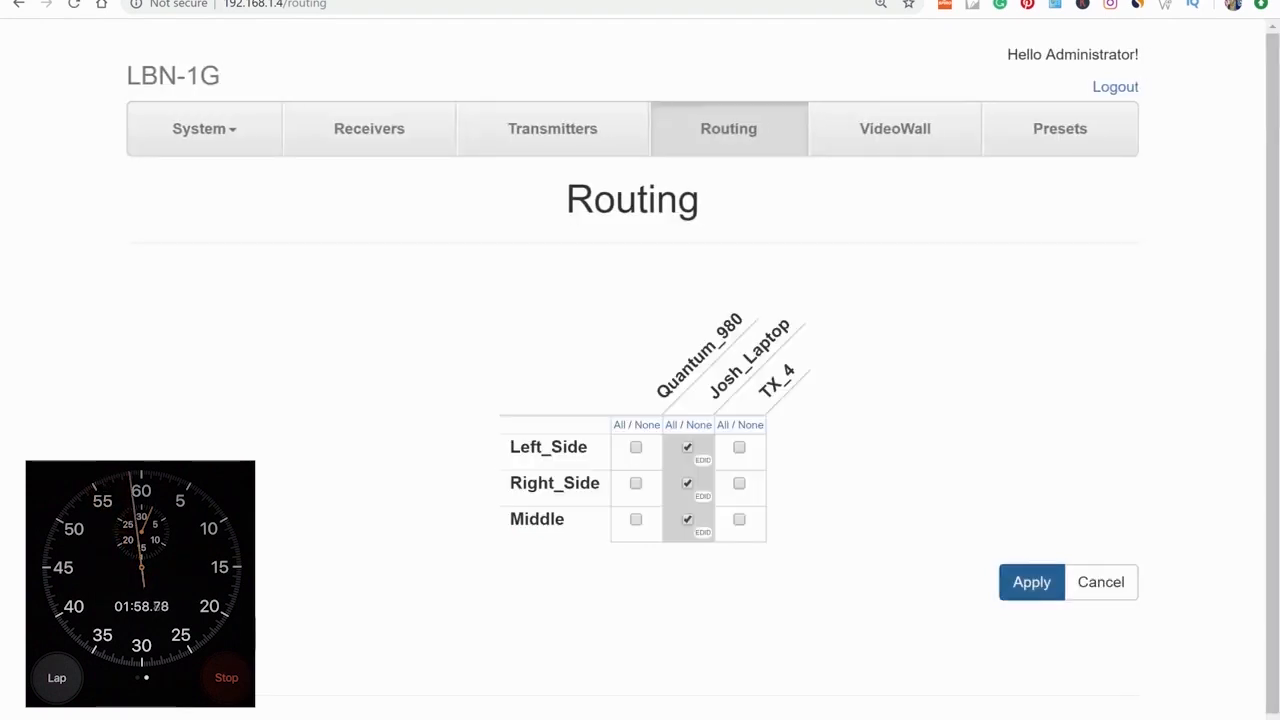